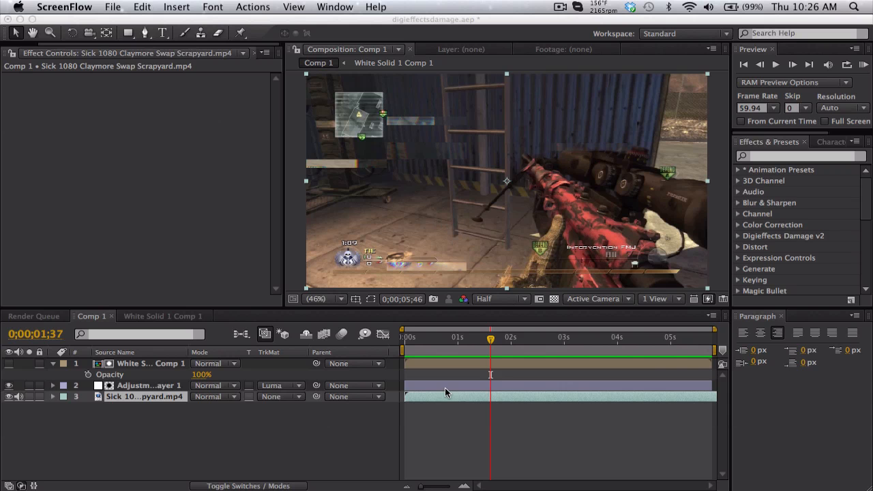
mouse_move(469, 338)
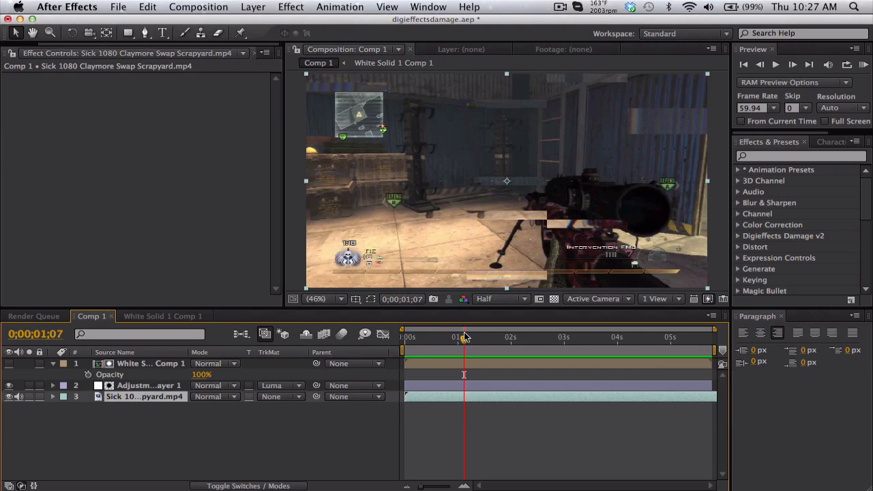
Reshape Adjustment Layer 1's Curves into a smooth upward brightening arc after previewing the glitch.
left_click_drag(464, 338, 477, 339)
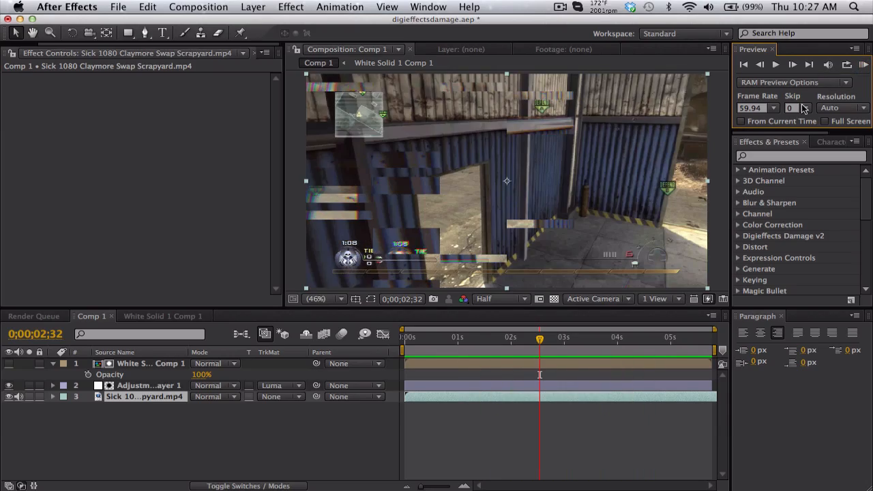
left_click(147, 384)
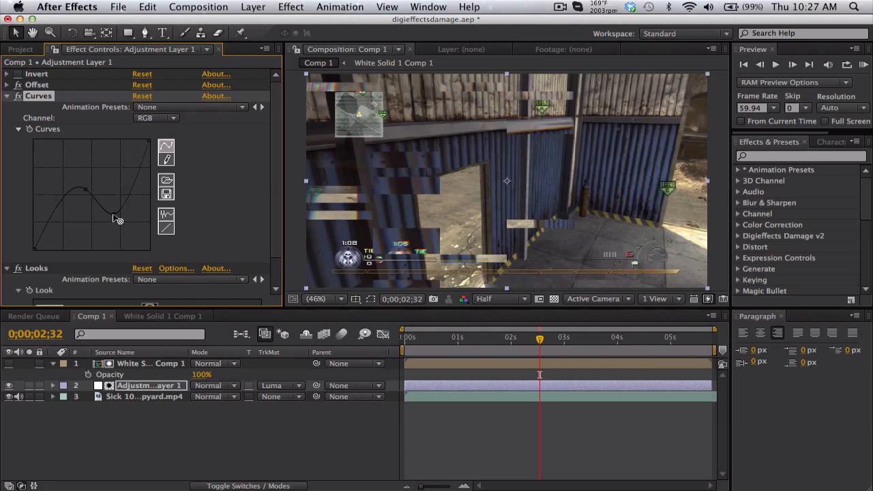
left_click_drag(92, 198, 116, 218)
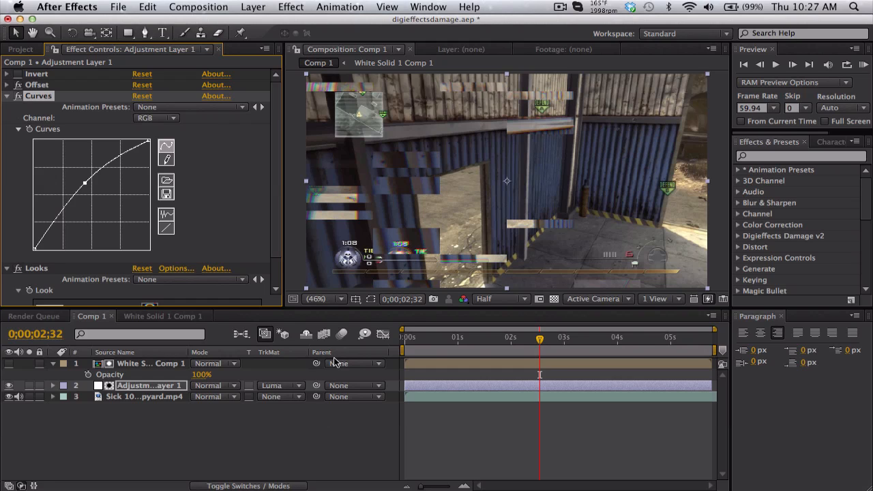
mouse_move(214, 464)
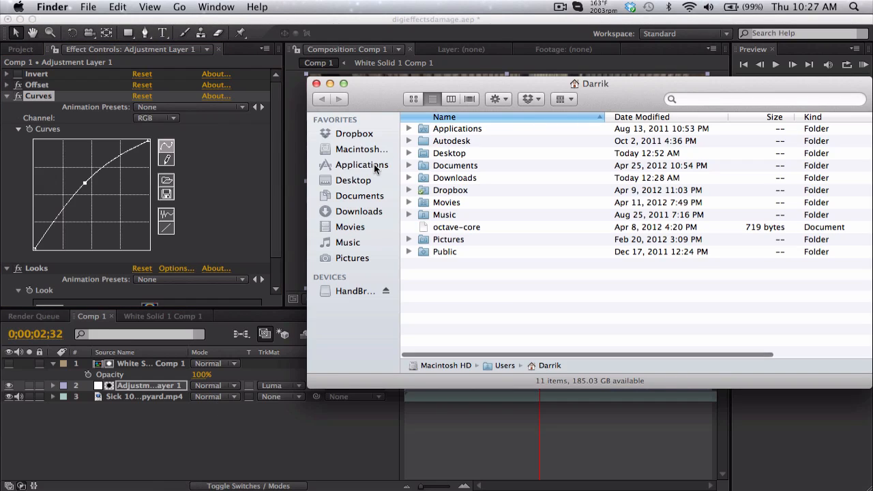
Navigate Finder to Applications > Adobe After Effects CS4 > Presets > Custom Presets and locate HomemadeDigieffectsDamage.ffx.
left_click(362, 163)
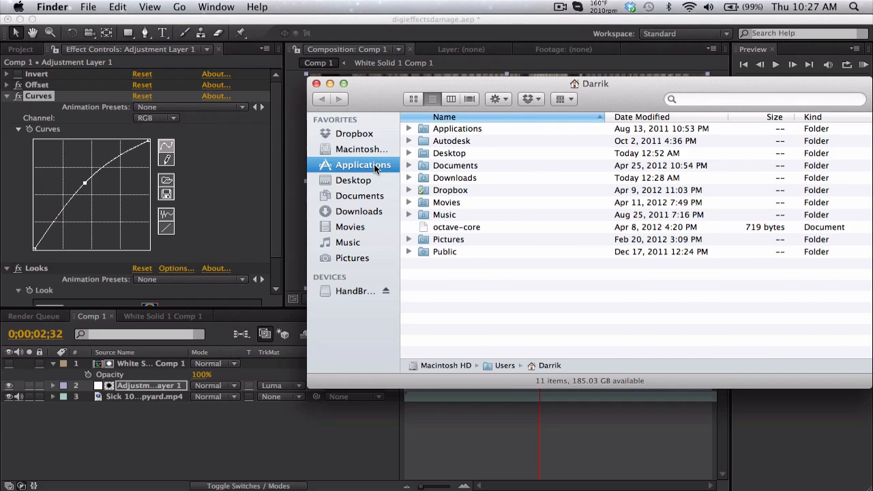
double_click(363, 163)
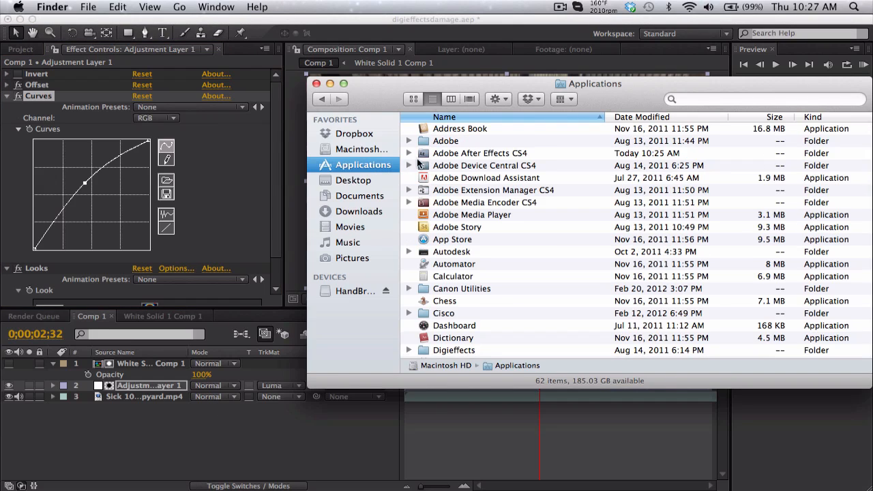
double_click(480, 153)
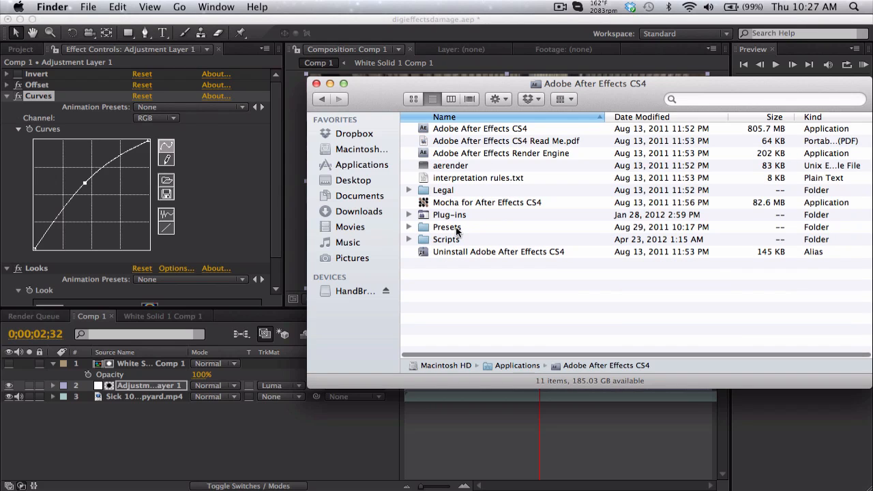
double_click(448, 226)
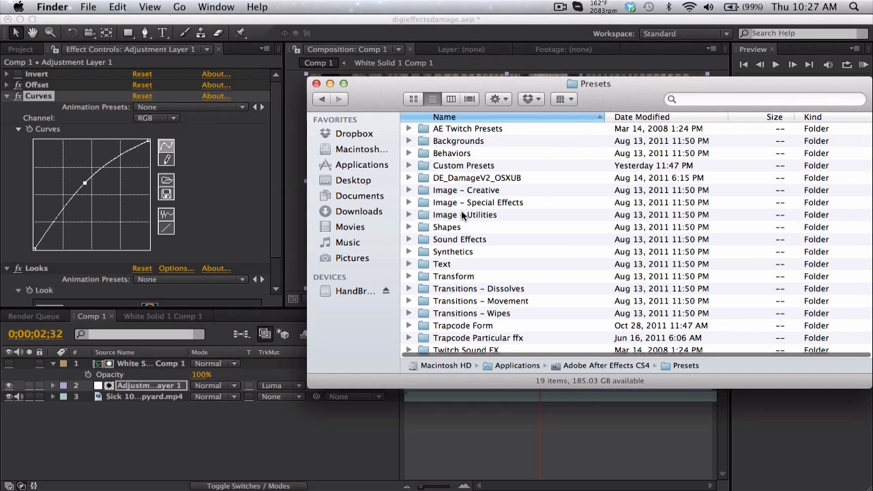
mouse_move(510, 207)
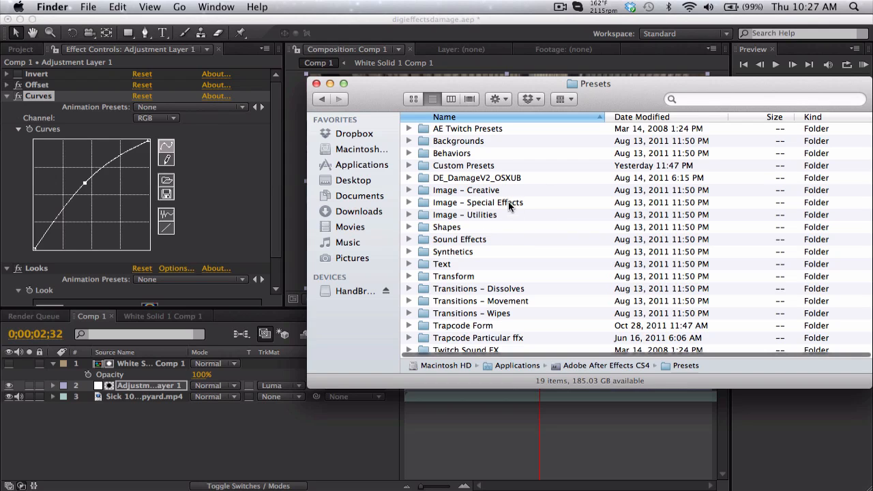
double_click(463, 165)
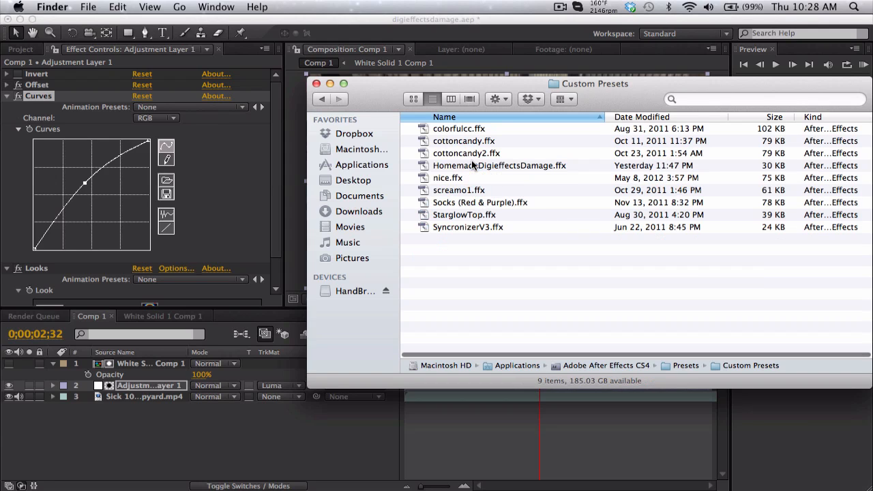
left_click(499, 165)
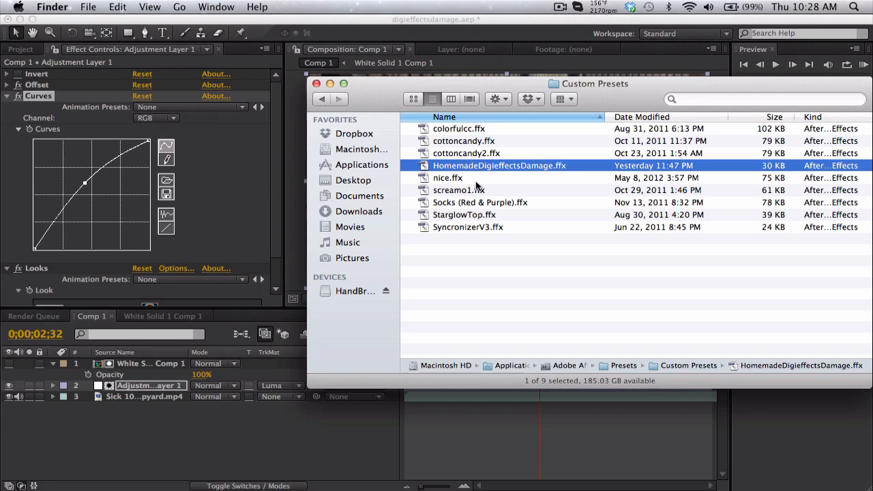
left_click(468, 227)
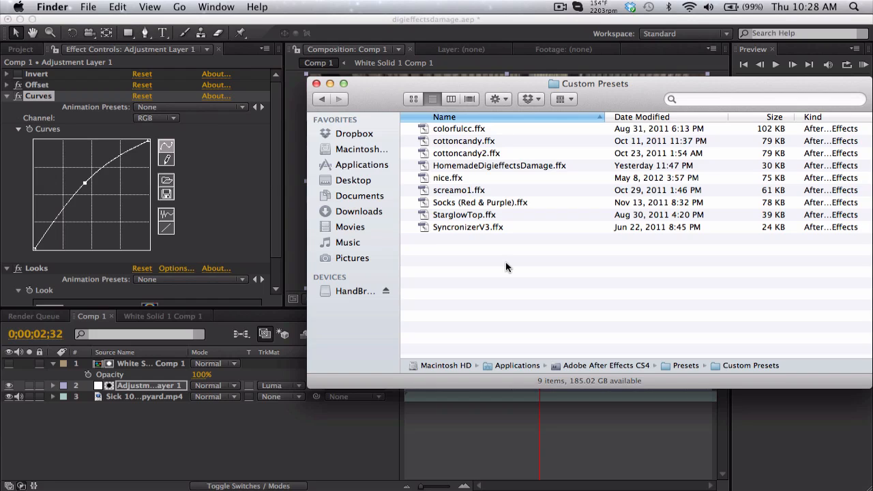
mouse_move(448, 151)
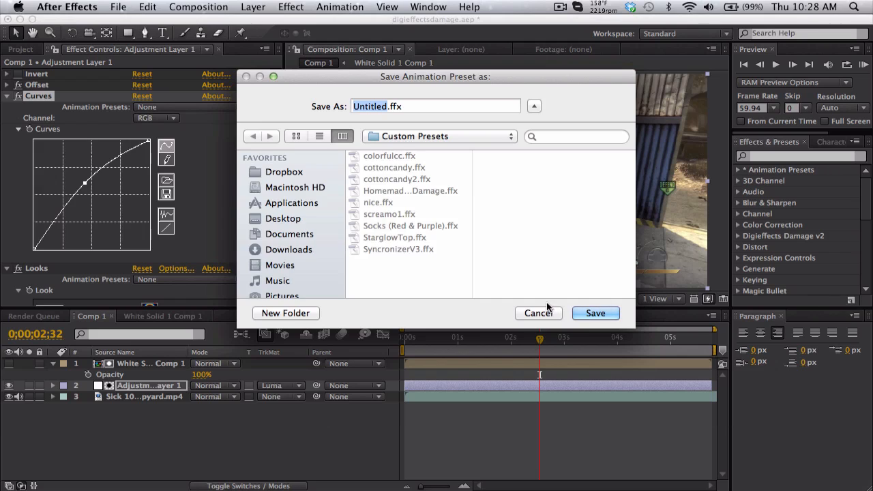
Cancel the Save Animation Preset dialog and refresh the Effects & Presets list.
left_click(858, 142)
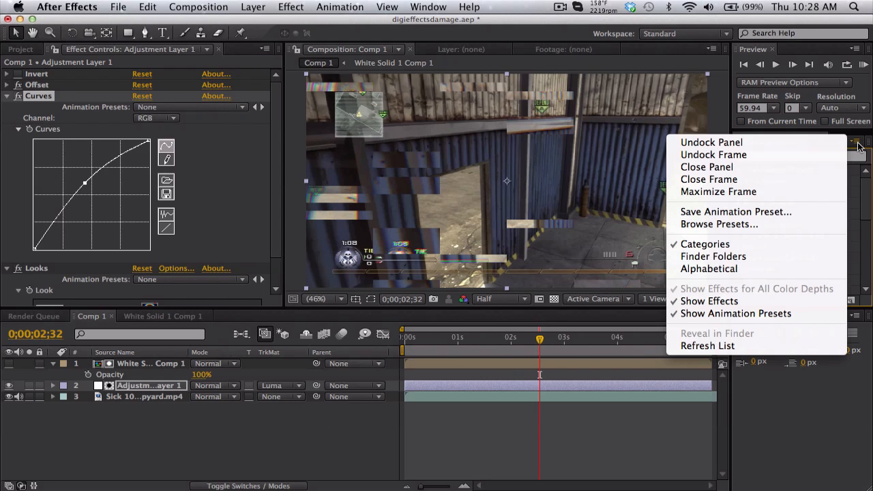
mouse_move(714, 347)
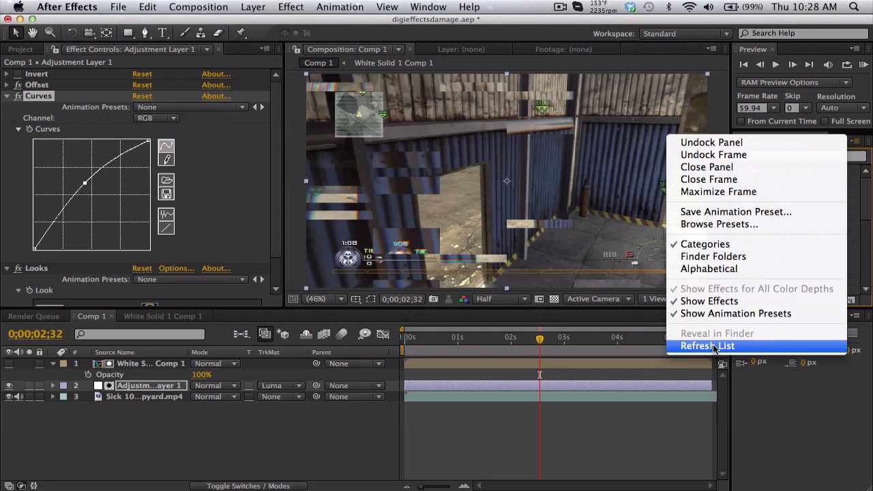
left_click(706, 346)
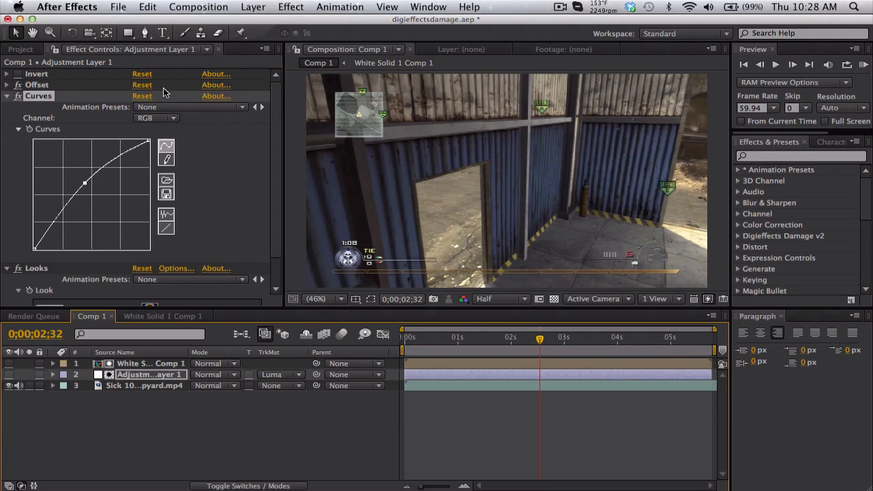
Create a black solid named matte and apply the HomemadeDigieffectsDamage preset, previewing its noise blocks.
left_click(253, 7)
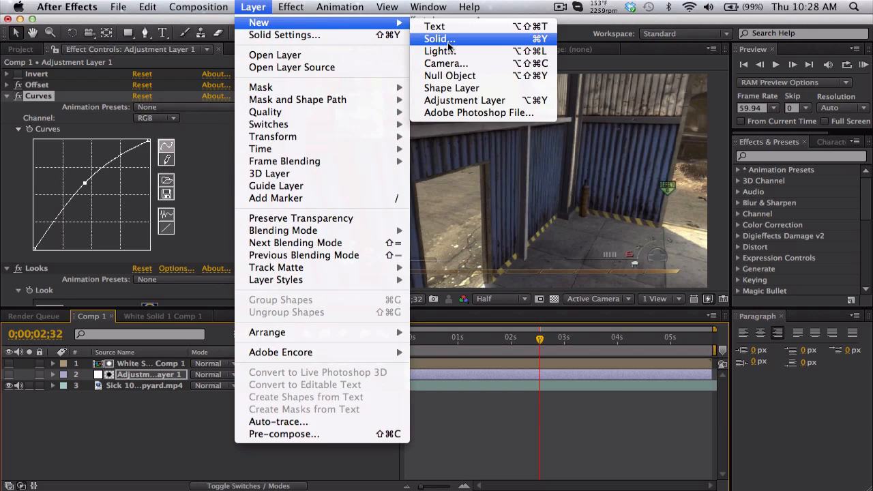
left_click(439, 38)
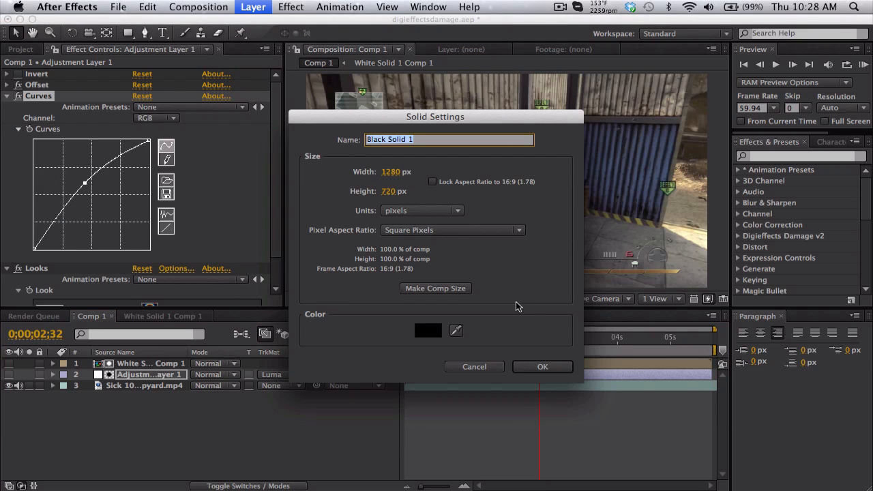
left_click(543, 365)
type("h")
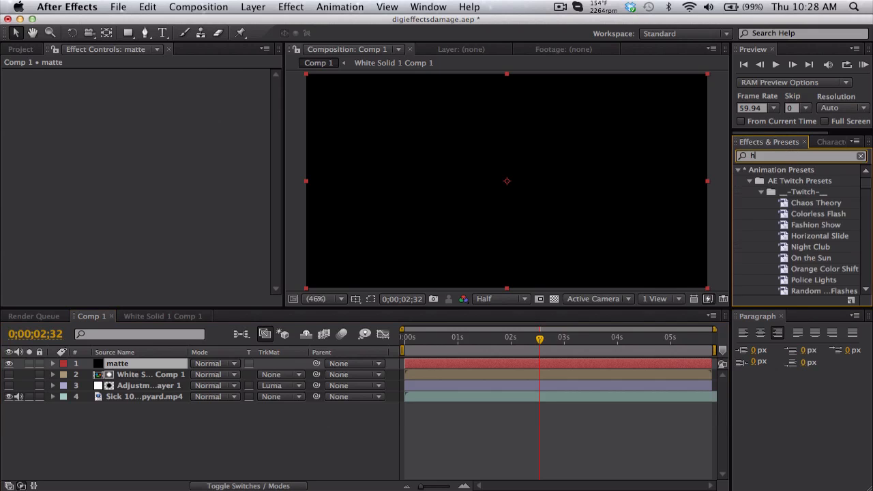
type("om")
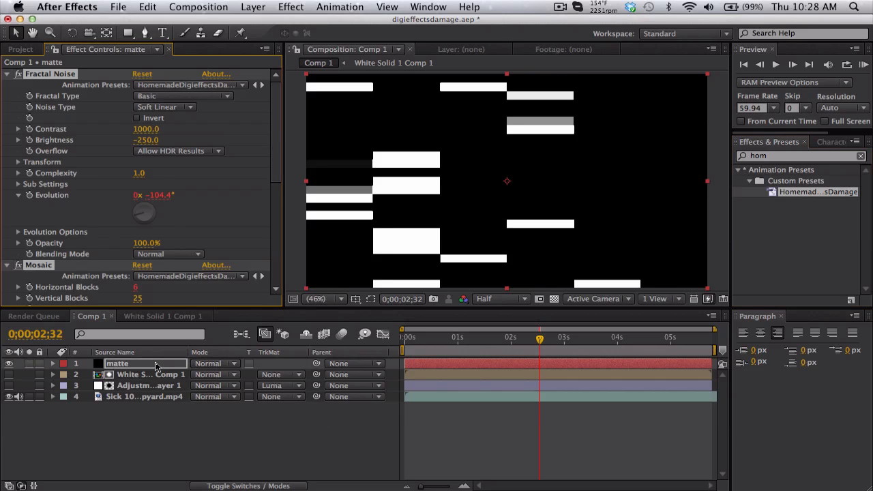
left_click_drag(539, 335, 480, 336)
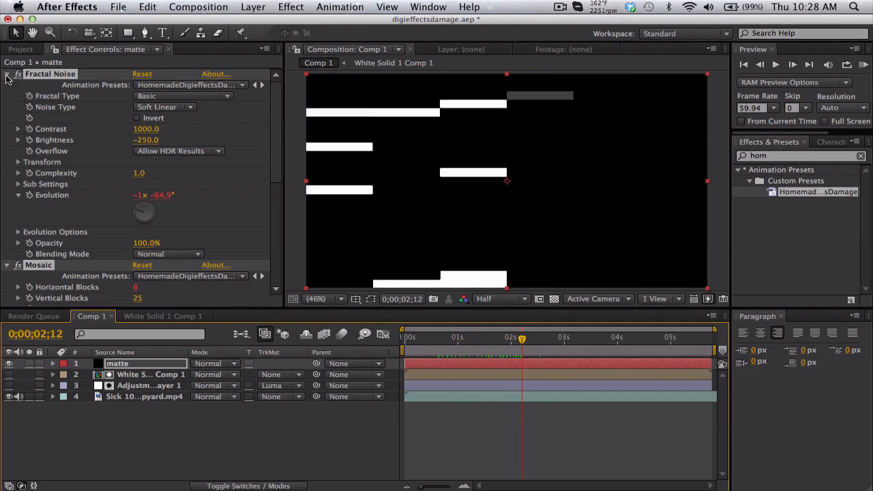
left_click(7, 74)
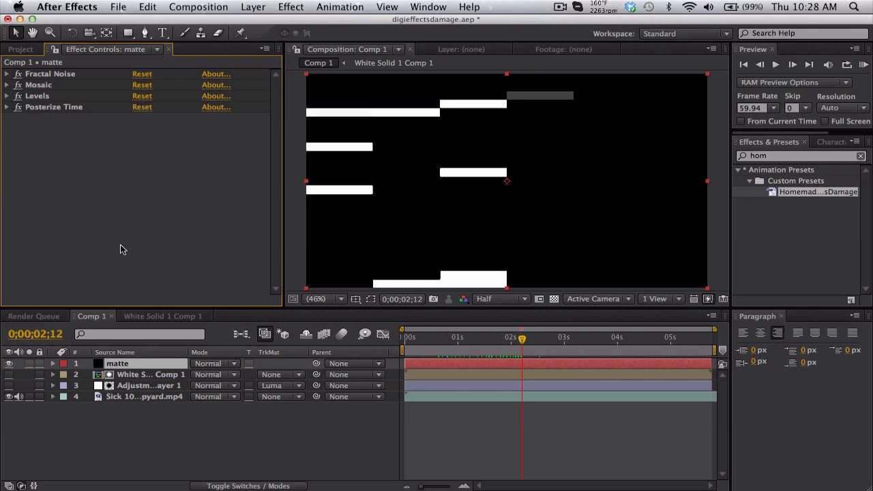
Add Adjustment Layer 2 and set its track matte to Luma Matte using the matte layer.
left_click(254, 7)
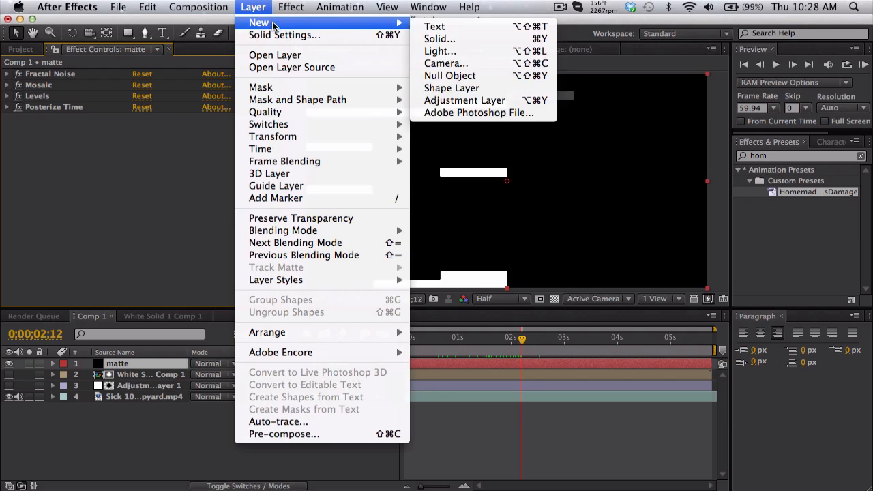
left_click(464, 101)
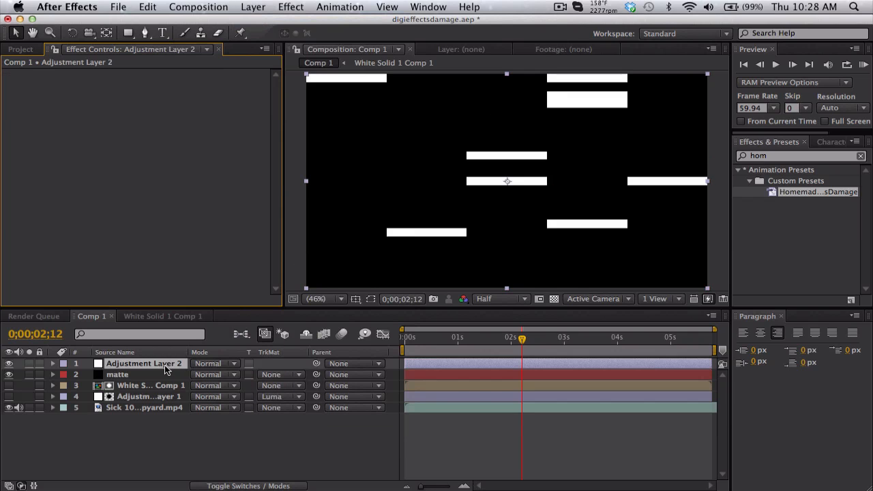
left_click(279, 363)
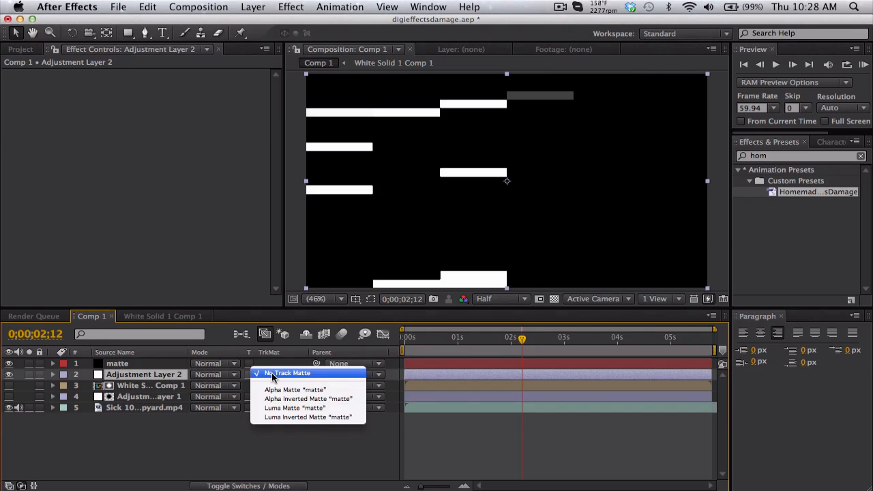
mouse_move(295, 406)
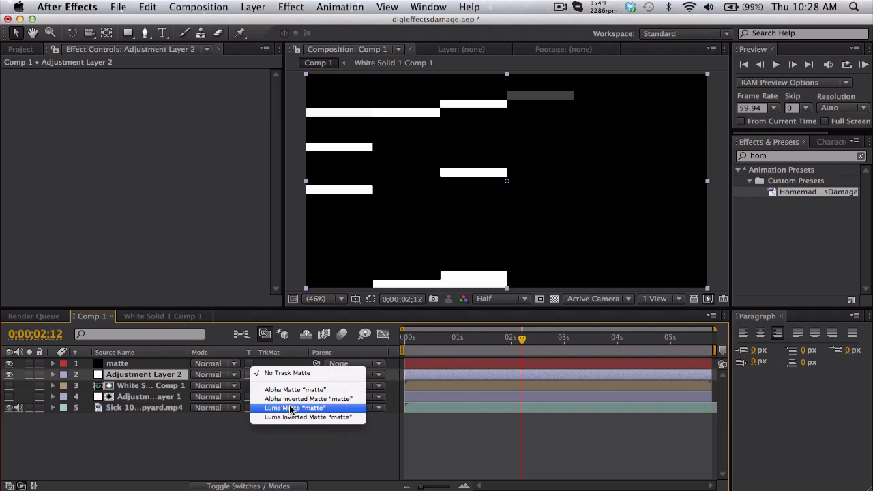
left_click(295, 406)
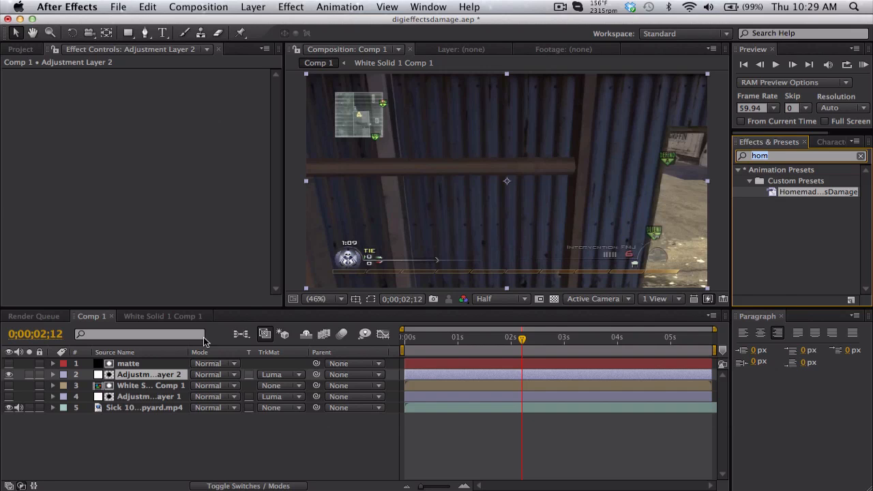
Apply Offset to Adjustment Layer 2 with Shift Center To moved to 704, 360.
type("offs")
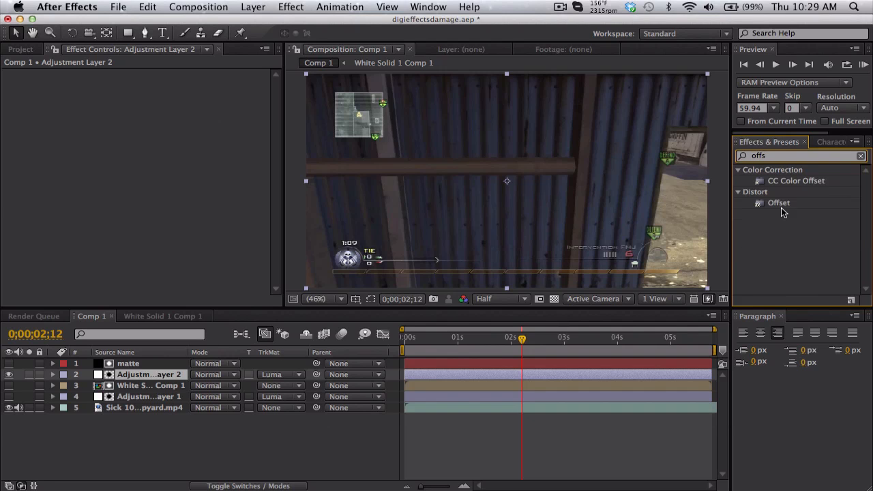
double_click(779, 202)
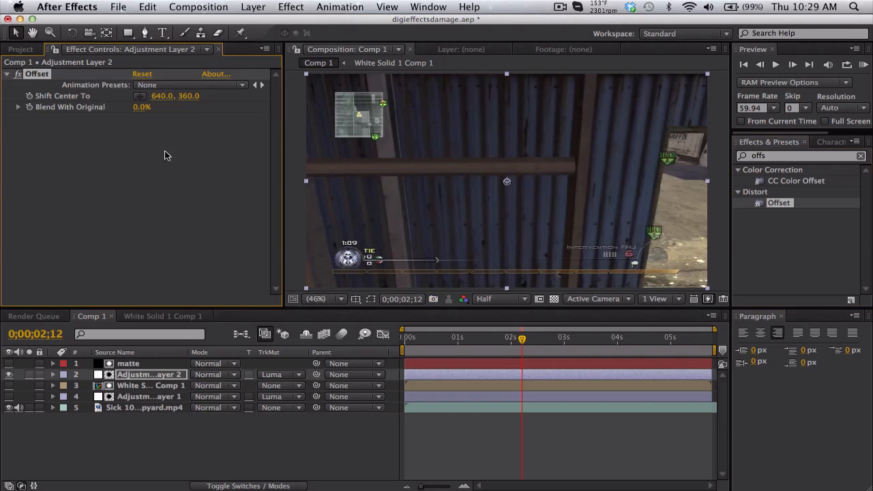
left_click_drag(161, 96, 207, 95)
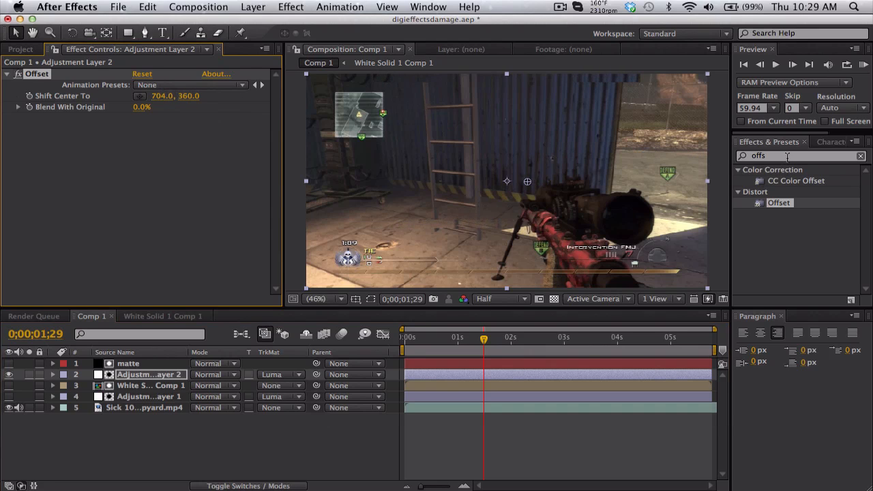
type("curves")
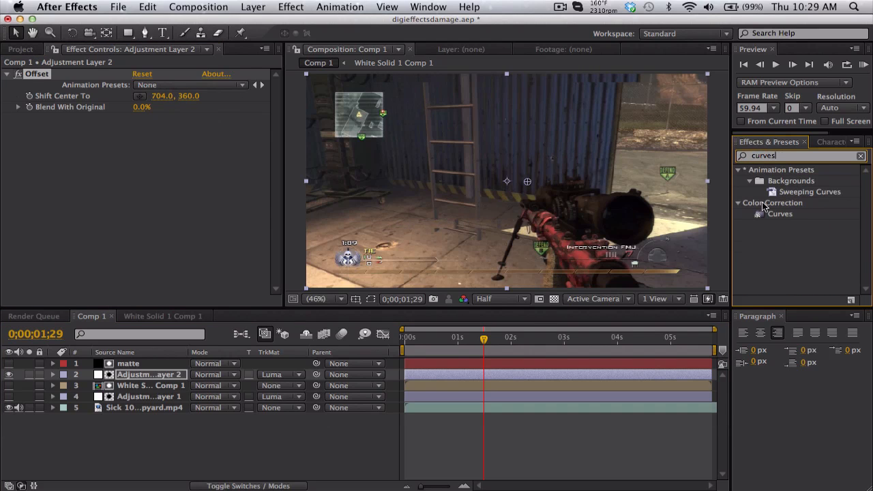
Apply Curves to Adjustment Layer 2 beneath Offset.
double_click(780, 213)
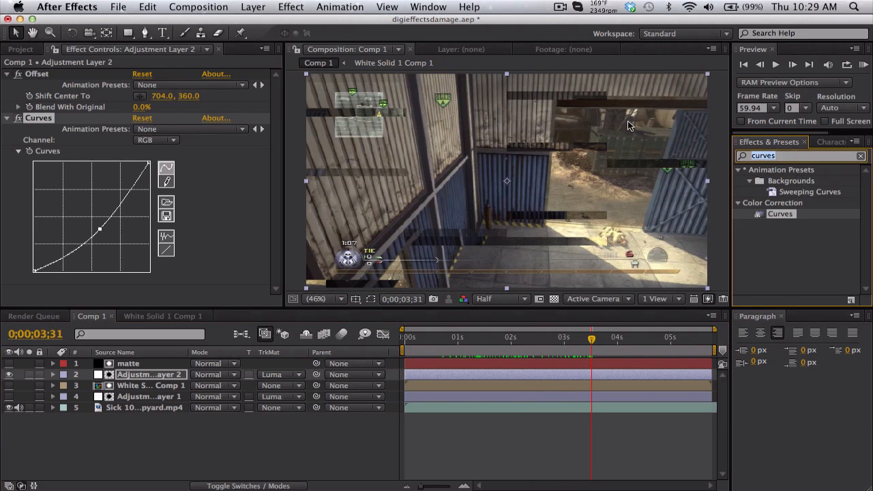
Apply Video Copilot Twitch at 100% amount and speed 5, reviewing its Enable options.
type("twitch")
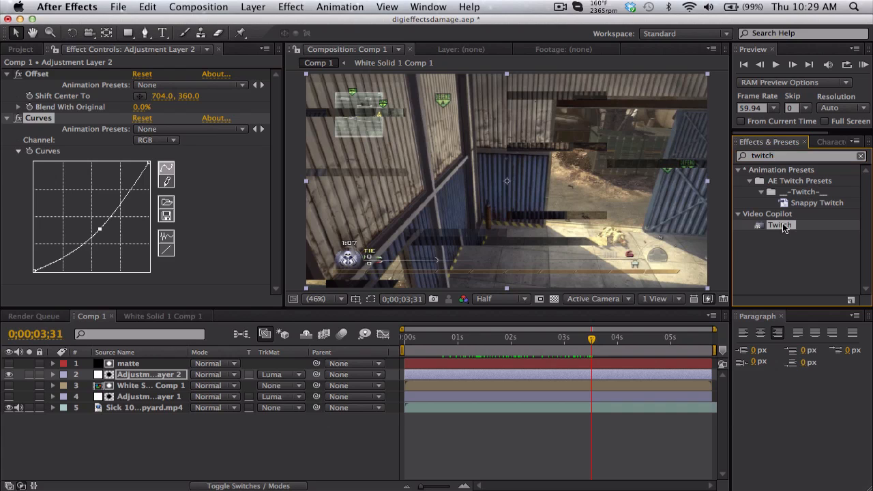
double_click(780, 225)
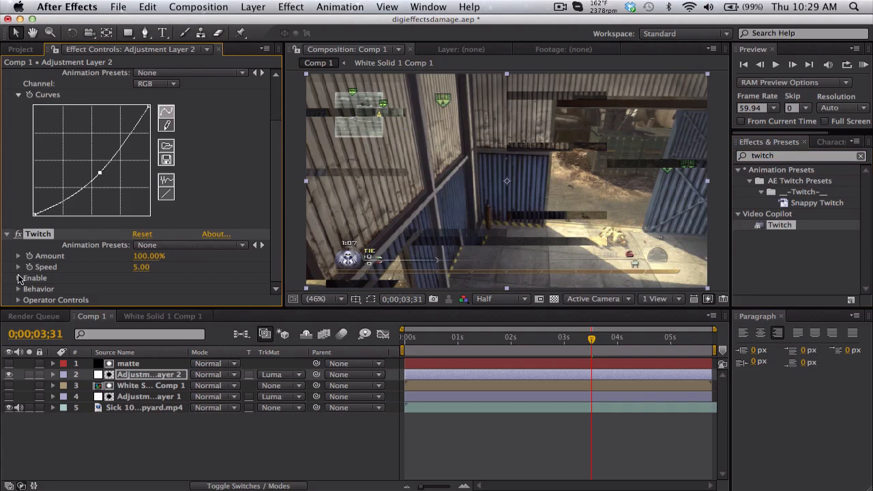
left_click(20, 278)
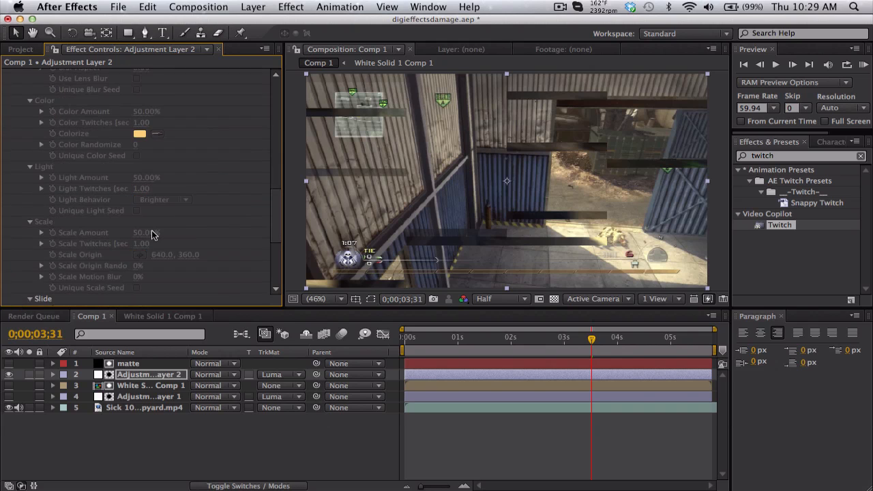
scroll("down", 3)
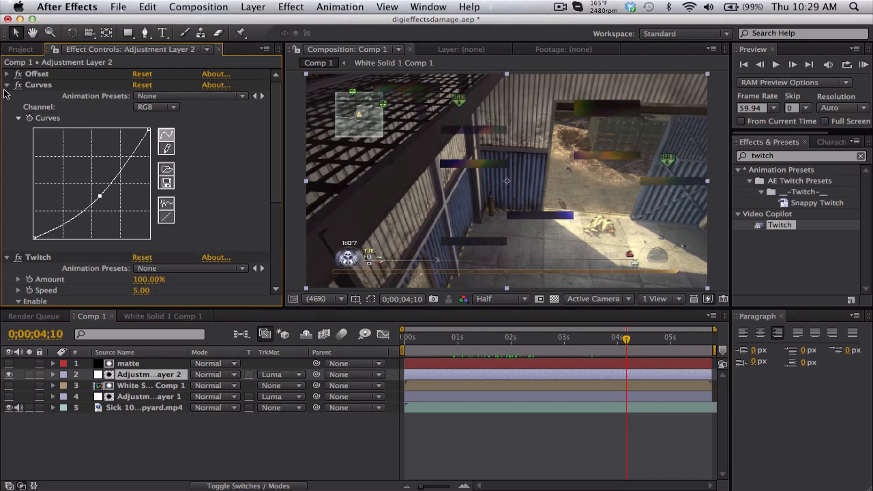
left_click(6, 84)
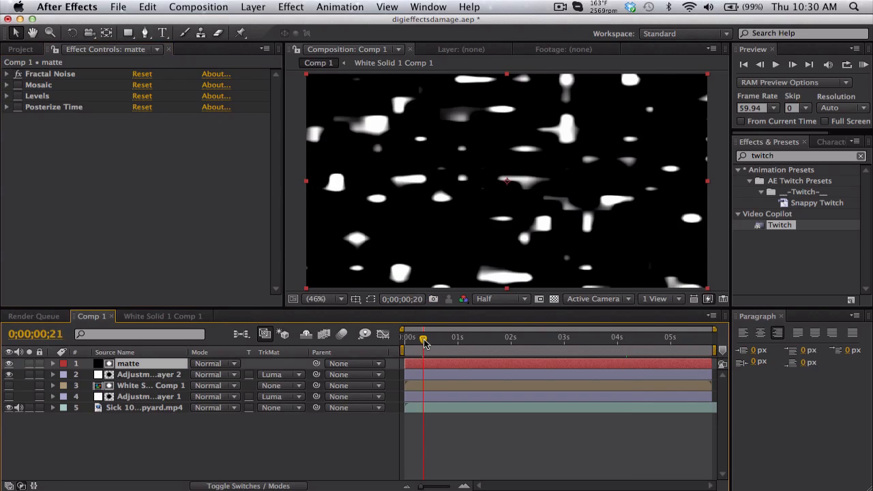
Scrub the soloed matte's animation and adjust Mosaic's horizontal block count.
left_click_drag(423, 337, 442, 337)
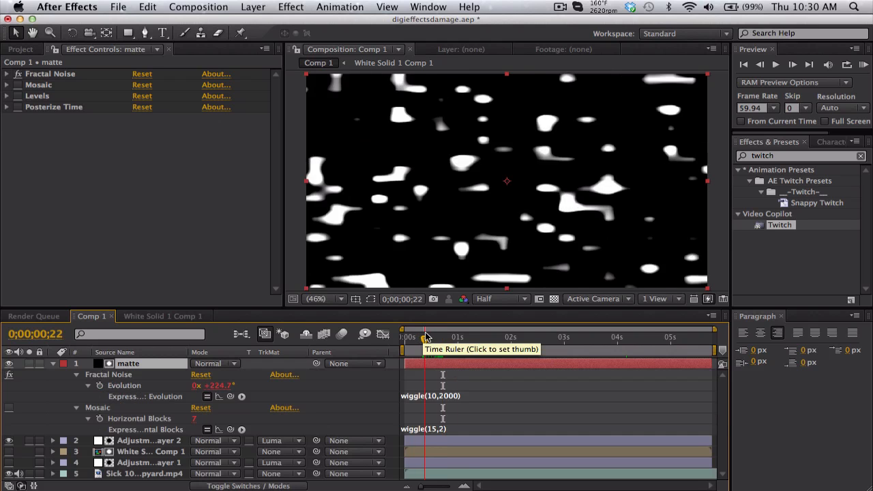
left_click(450, 335)
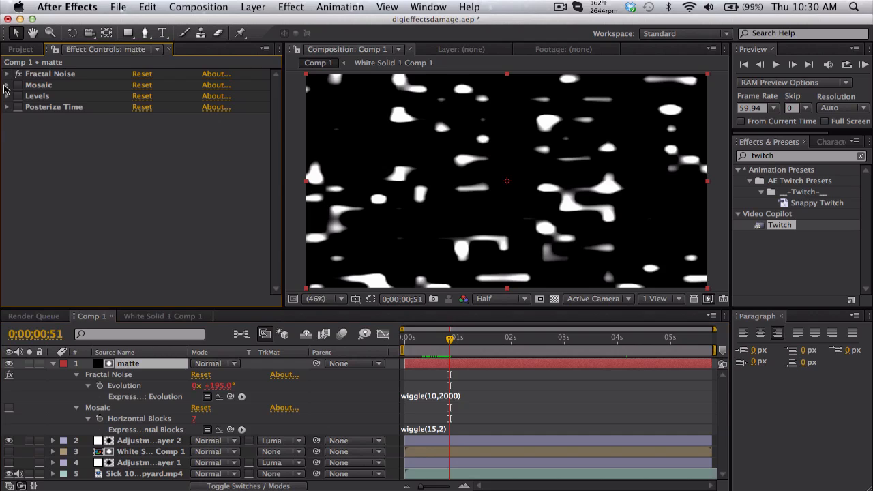
left_click(5, 85)
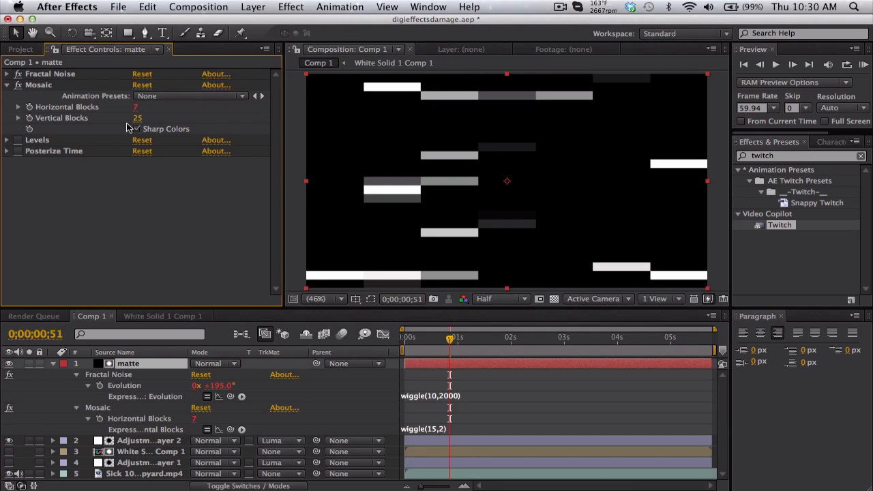
left_click_drag(136, 118, 150, 117)
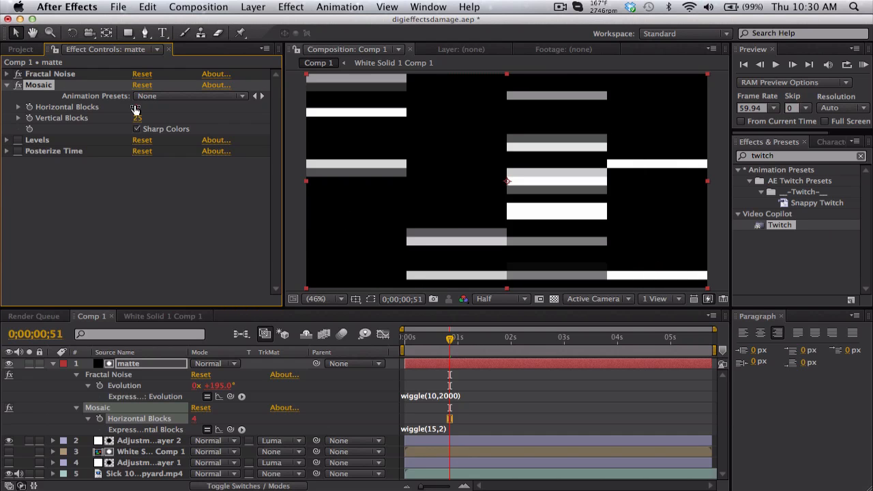
Check the matte's Posterize Time at 15 fps across several frames along the time ruler.
left_click(136, 106)
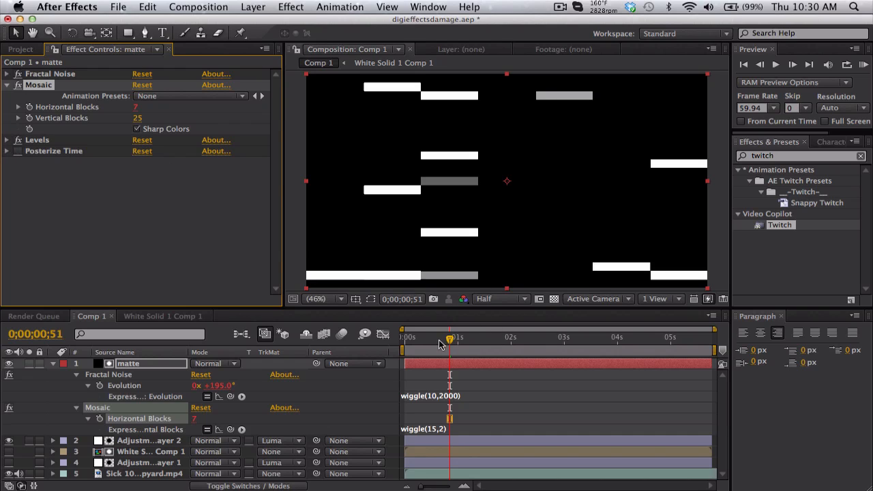
left_click(434, 337)
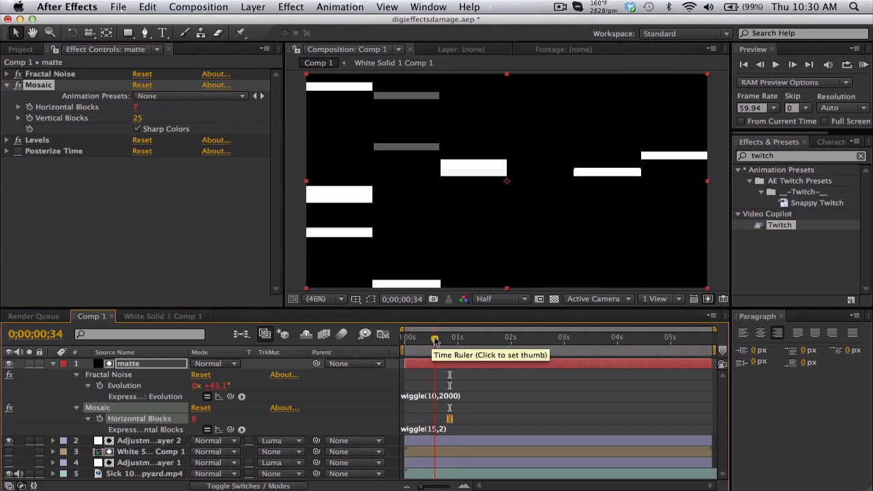
left_click(6, 150)
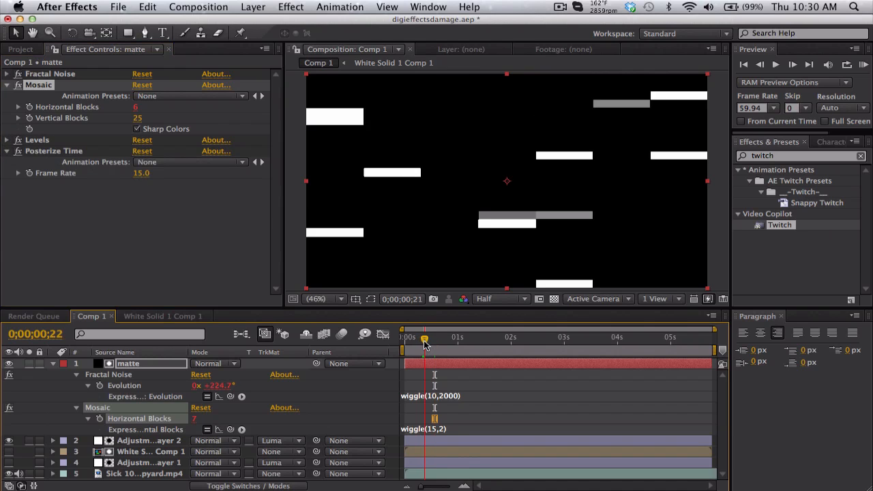
left_click(461, 337)
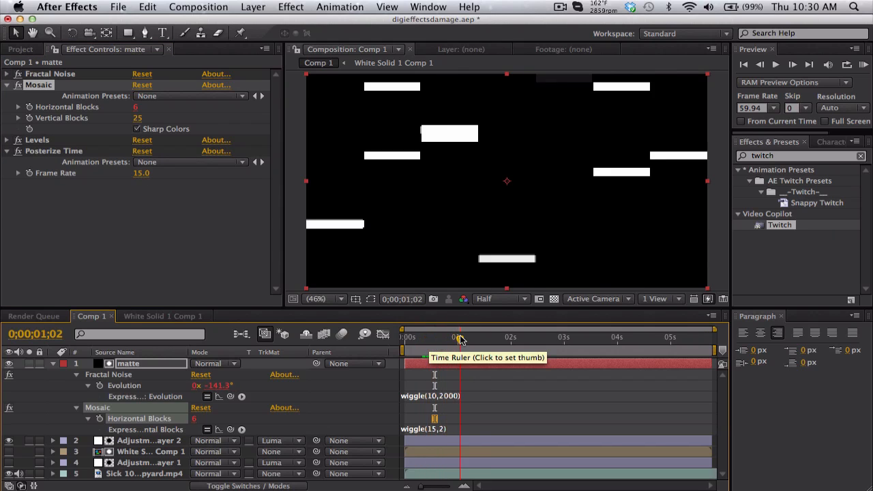
left_click(480, 337)
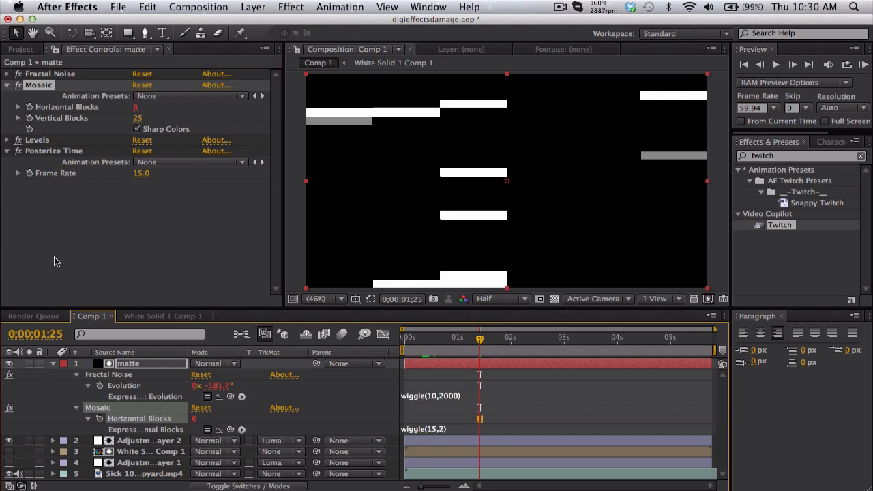
mouse_move(61, 381)
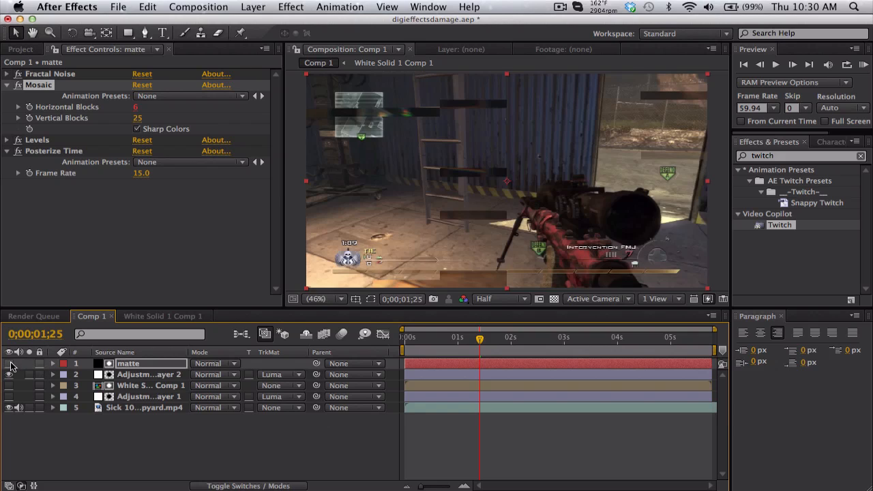
Select Adjustment Layer 2 and scrub the time ruler to check the glitch around the four-second mark.
left_click(149, 373)
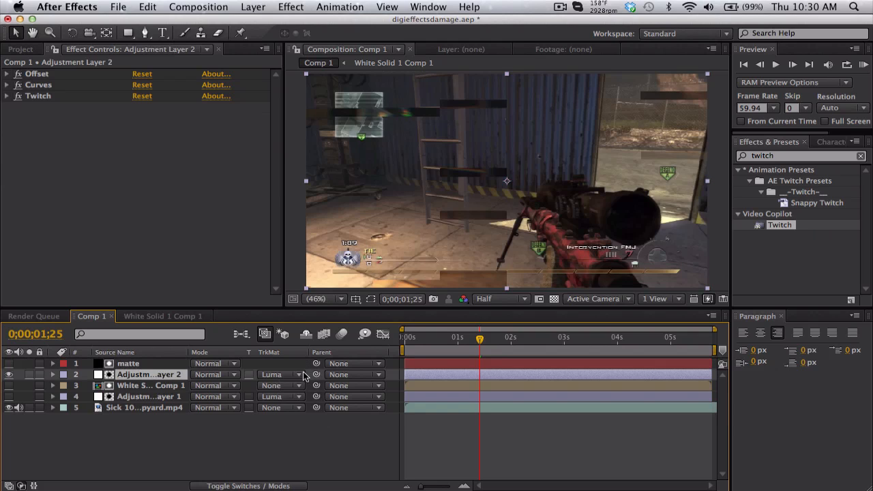
mouse_move(156, 357)
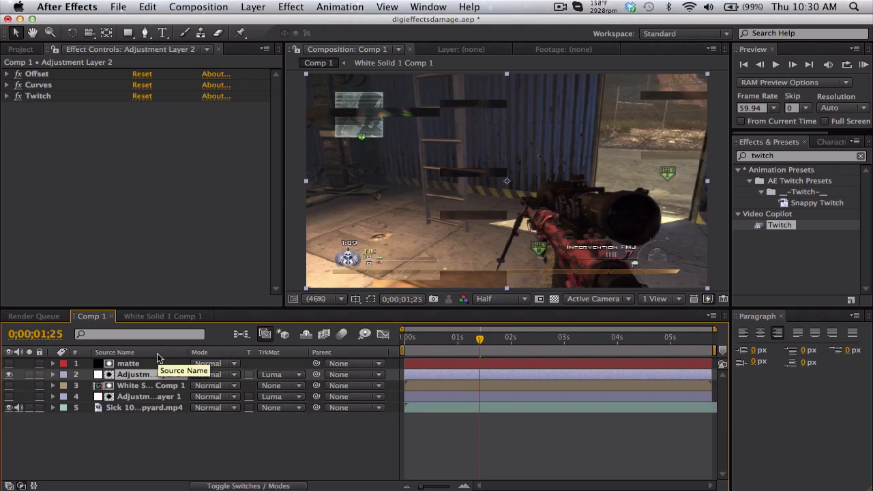
left_click(456, 337)
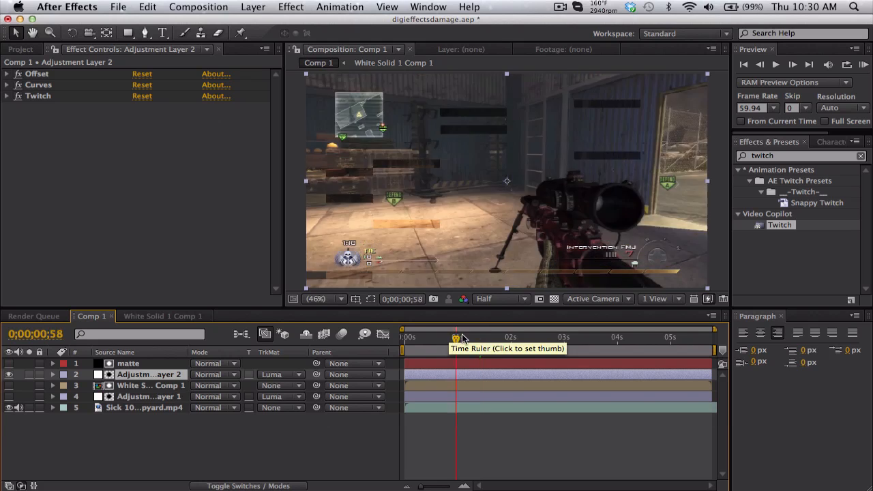
left_click(603, 336)
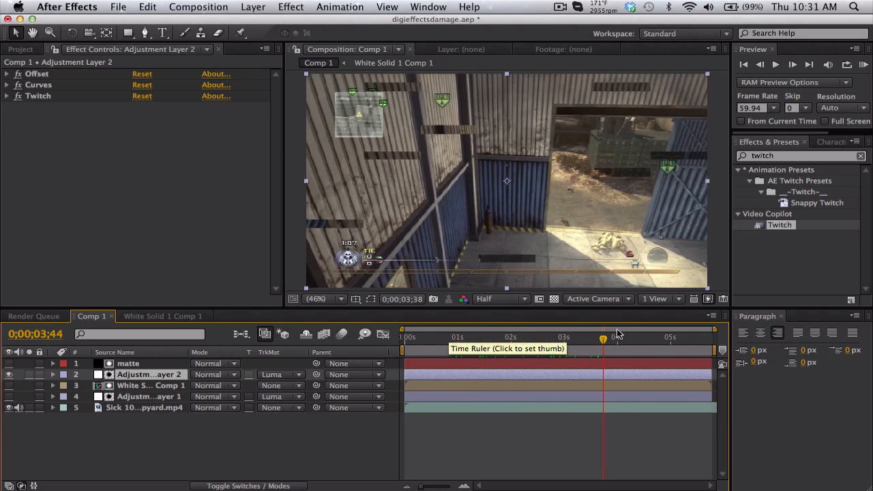
left_click(620, 336)
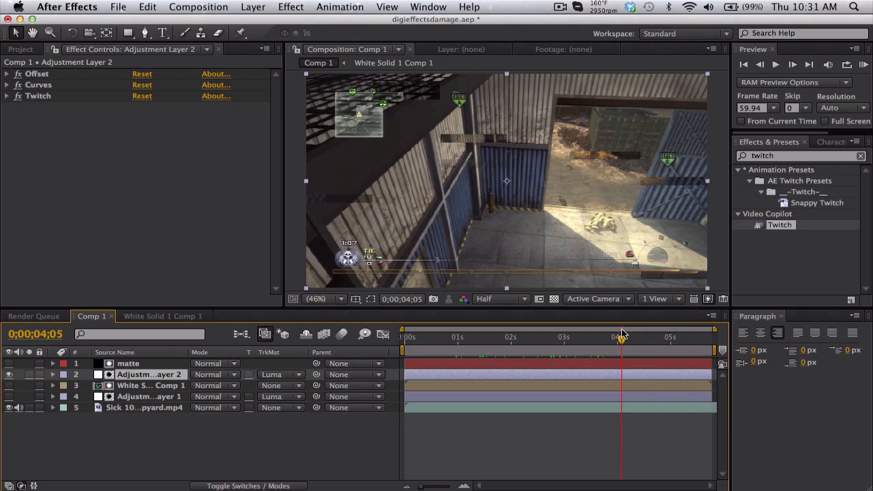
mouse_move(570, 324)
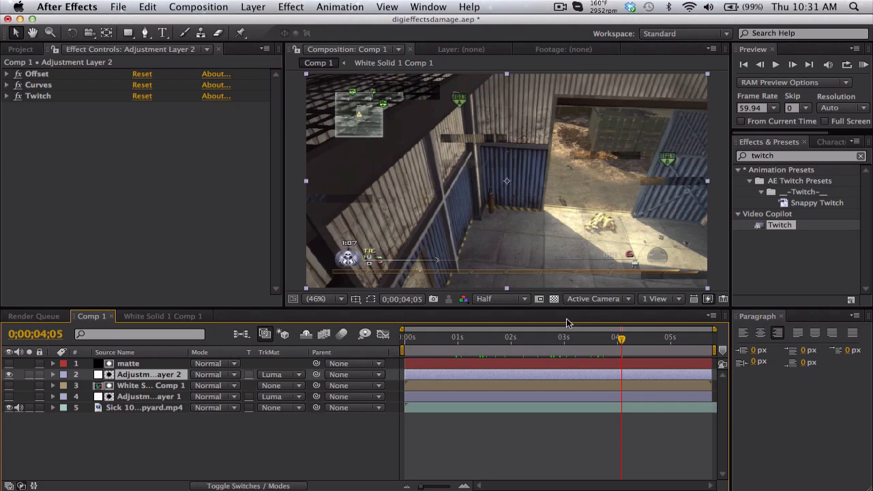
Scrub between two and four seconds to compare the glitch bars across nearby frames.
left_click(515, 337)
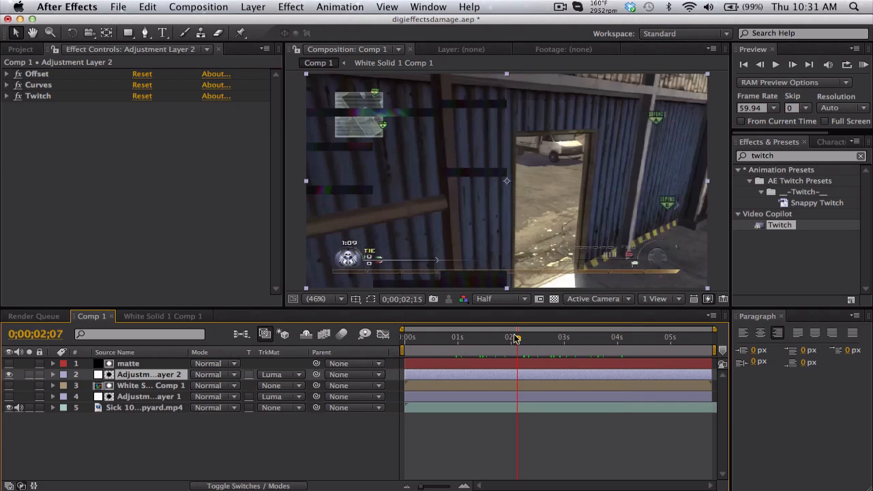
left_click(598, 335)
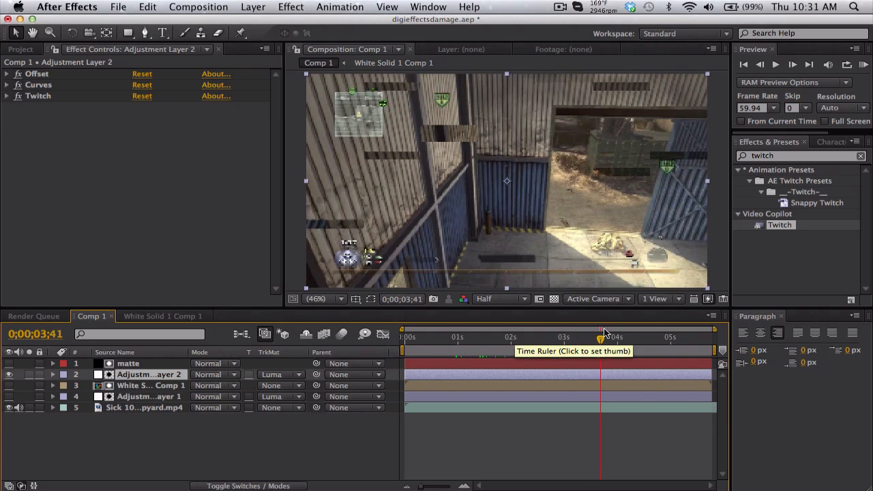
left_click(606, 335)
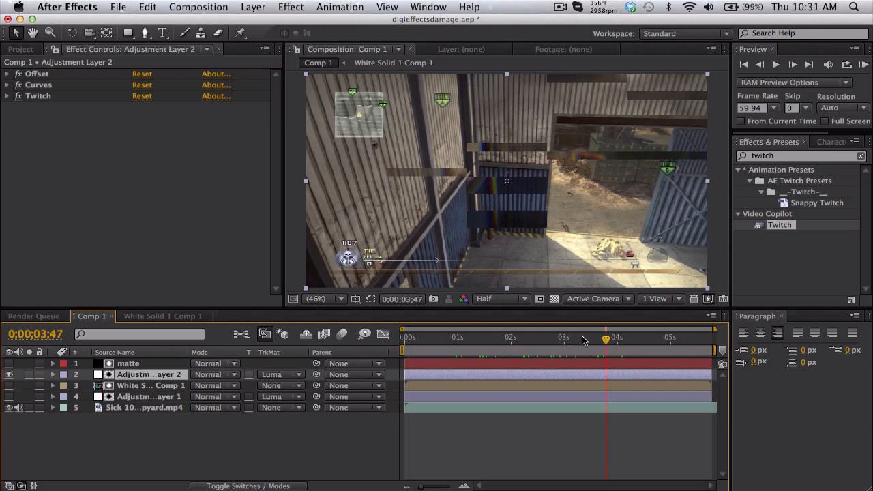
left_click(579, 337)
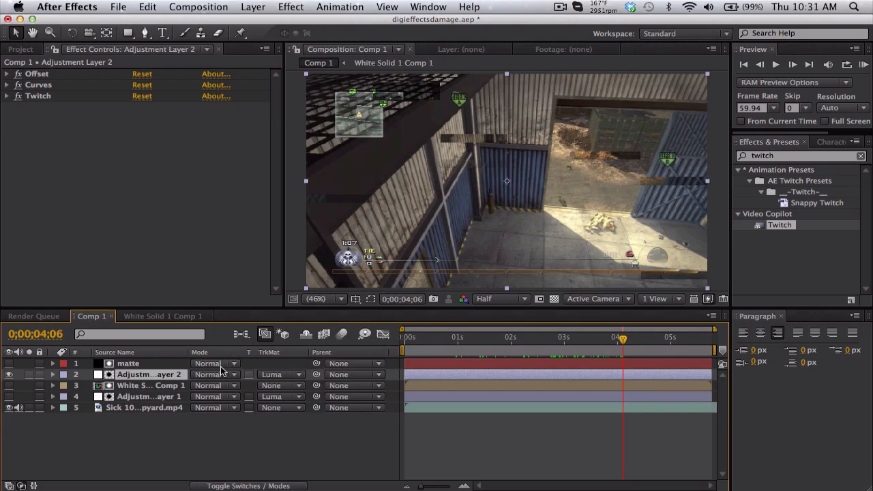
mouse_move(485, 157)
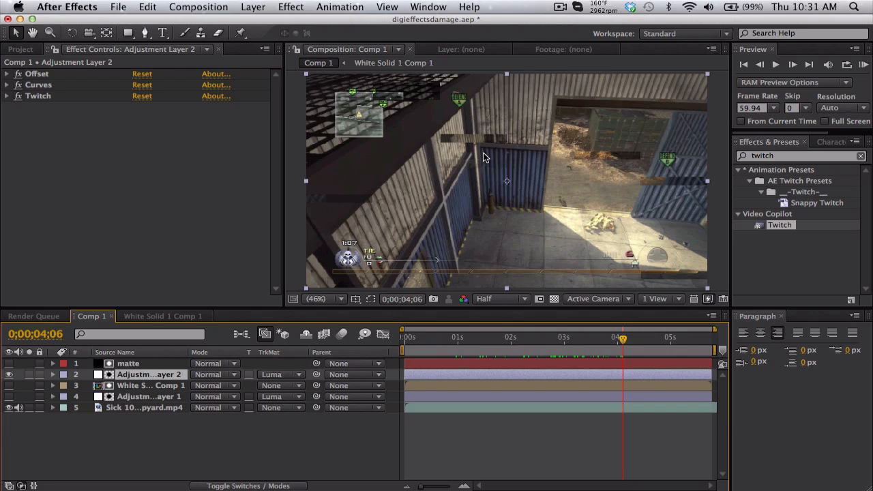